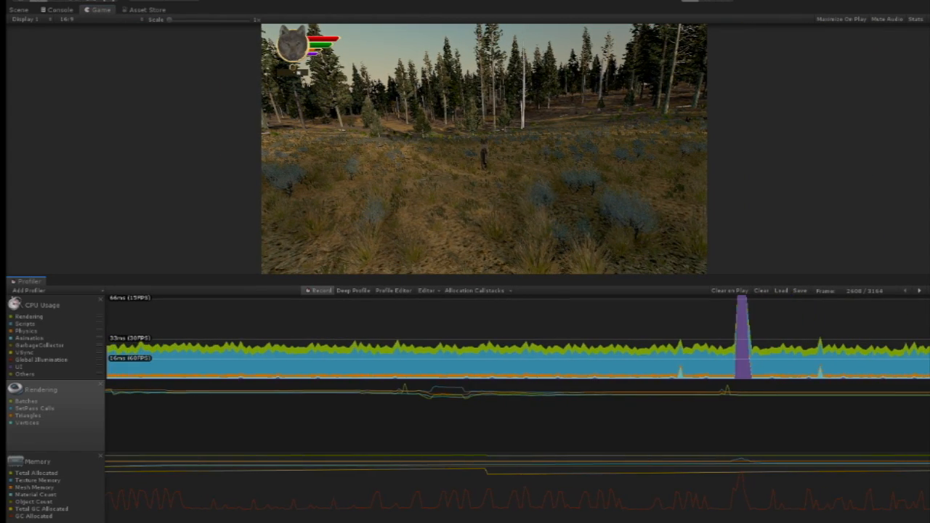
- Select a recorded frame on the CPU Usage timeline to show its PlayerLoop hierarchy
left_click(59, 9)
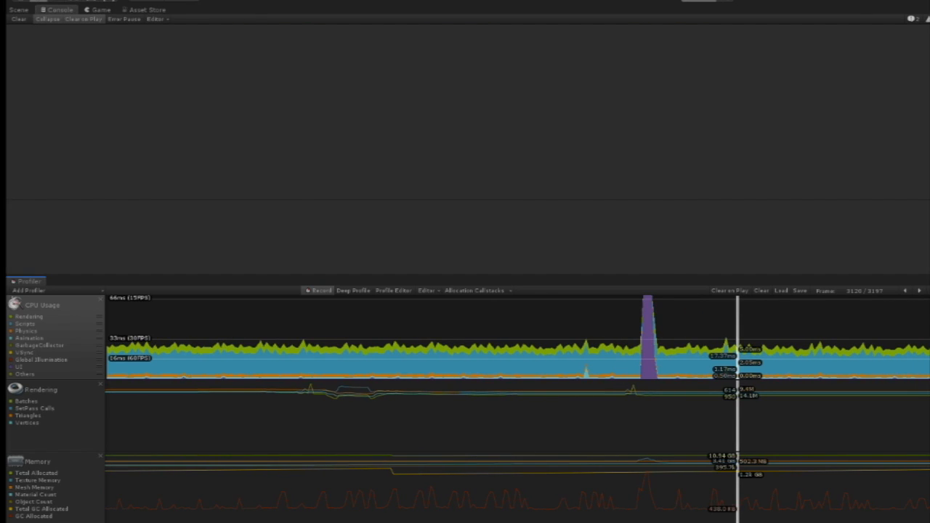
left_click(101, 10)
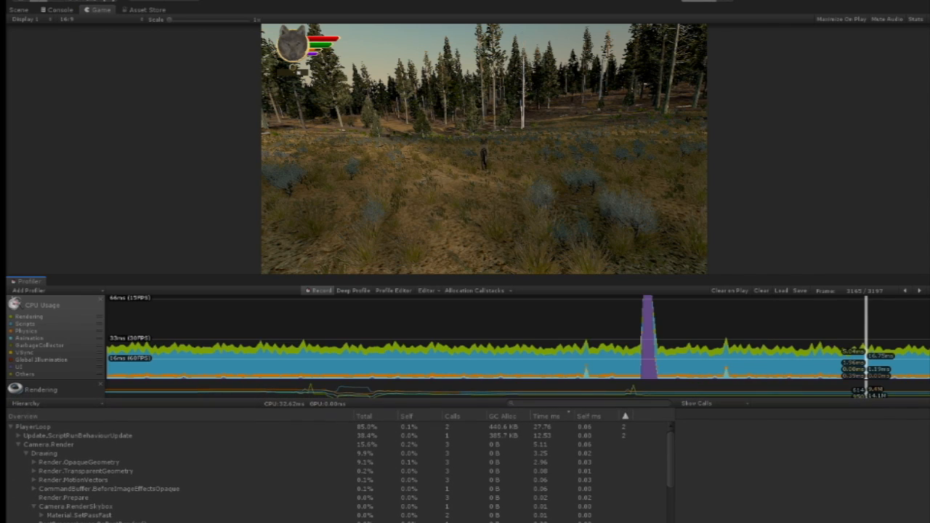
- Compare frames' script costs, tracing BehaviourUpdate time into MasterManager.Update() calls
left_click(51, 444)
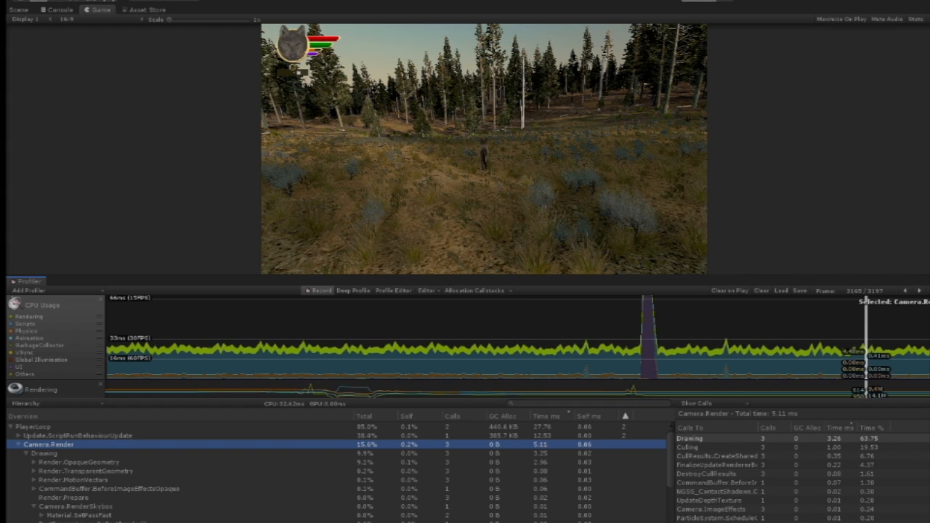
left_click(73, 435)
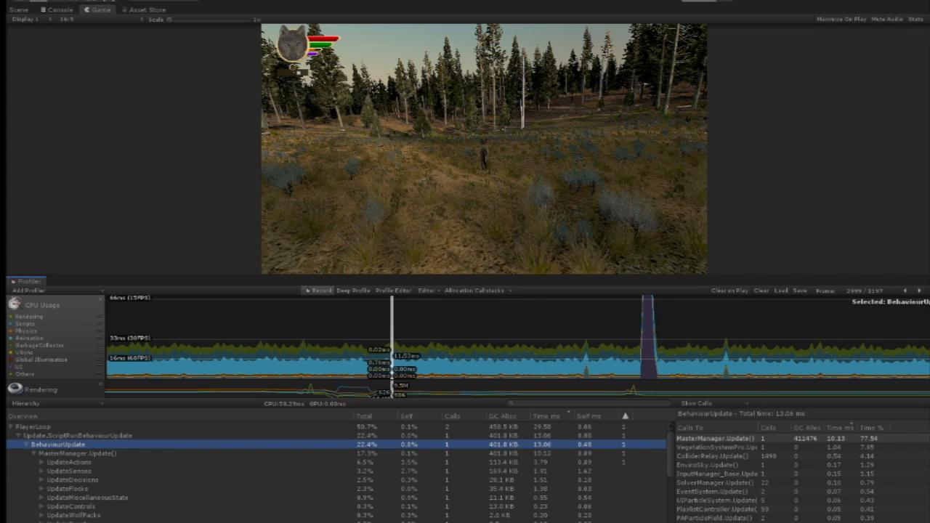
left_click(77, 453)
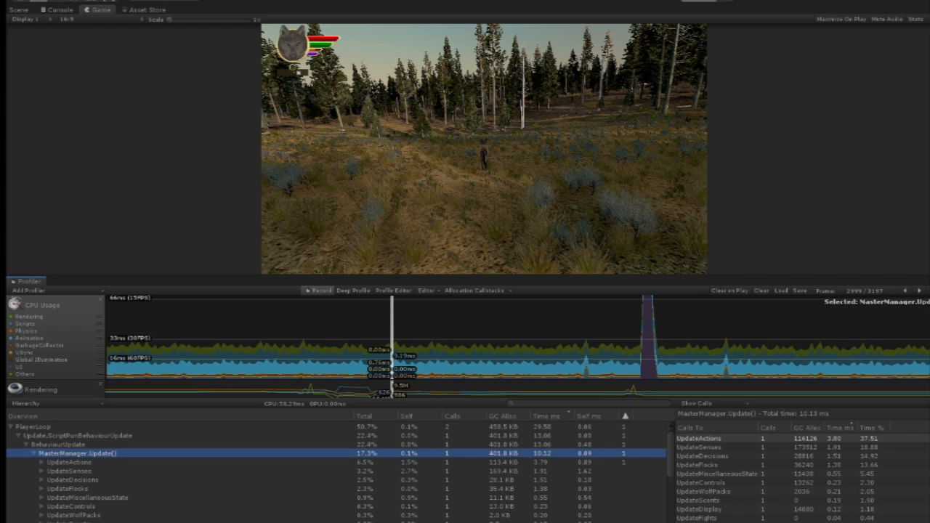
left_click(65, 444)
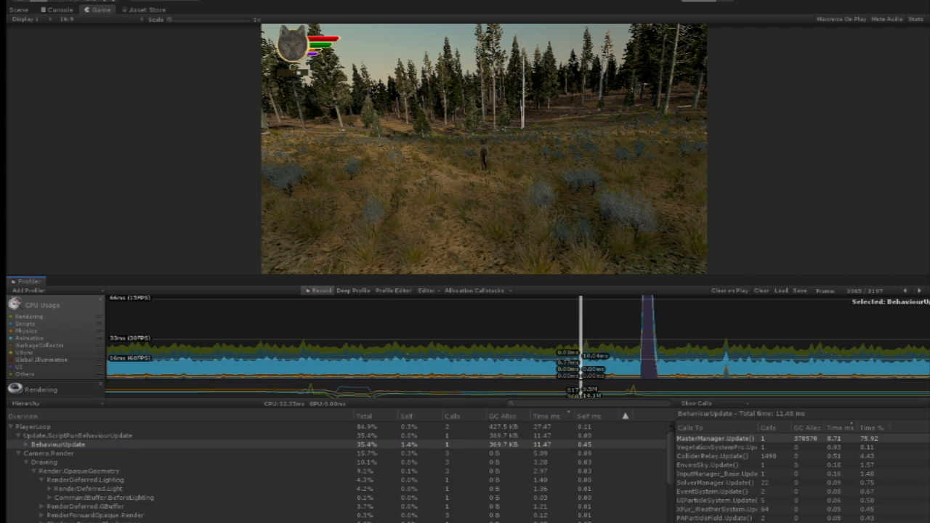
- On the purple spike frame, drill through UpdateBatches and WillRenderCanvases to Canvas.SendWillRenderCanvases()
left_click(649, 342)
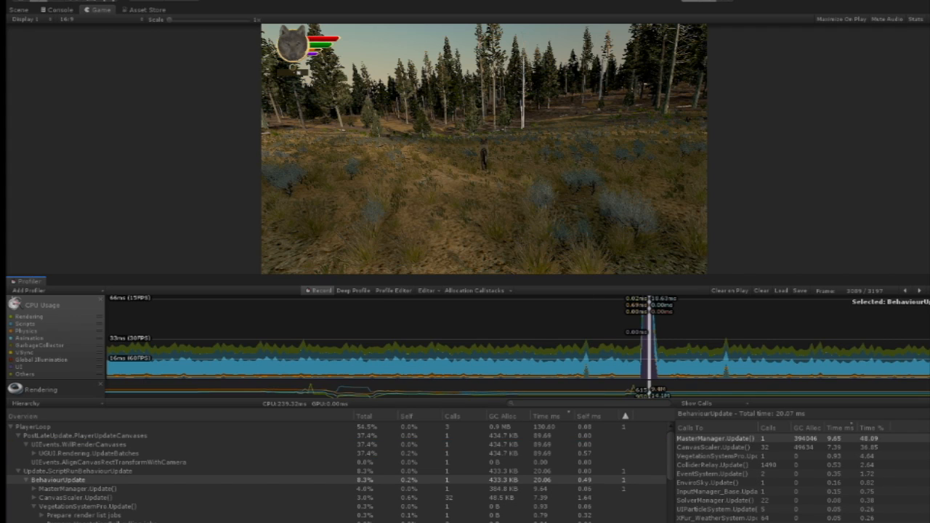
left_click(101, 452)
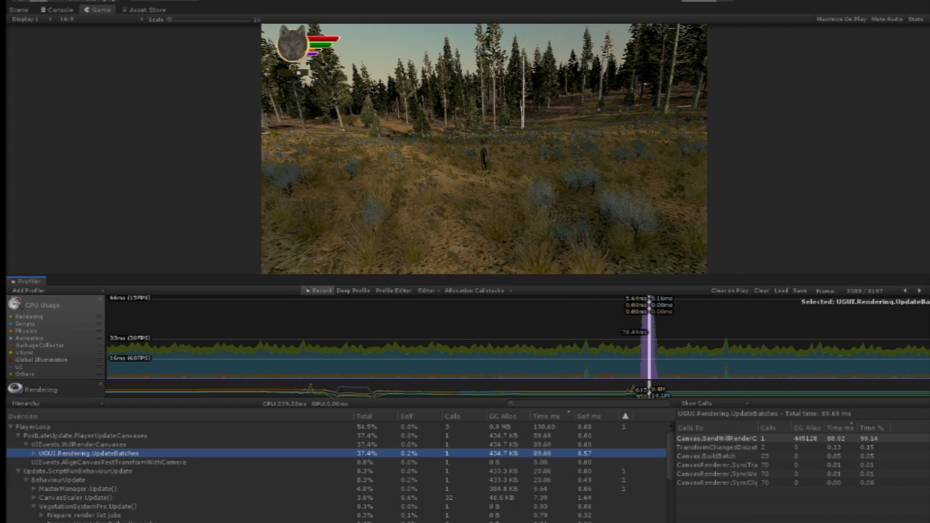
left_click(80, 444)
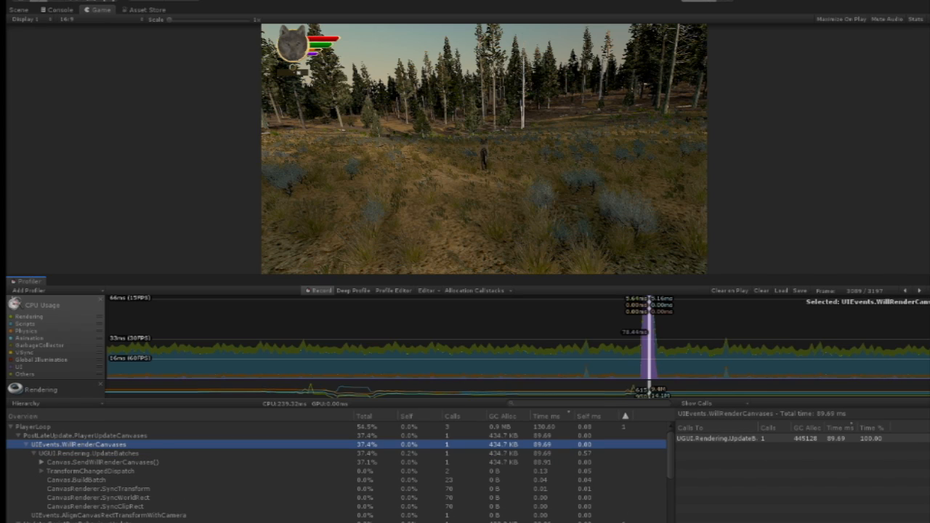
left_click(109, 462)
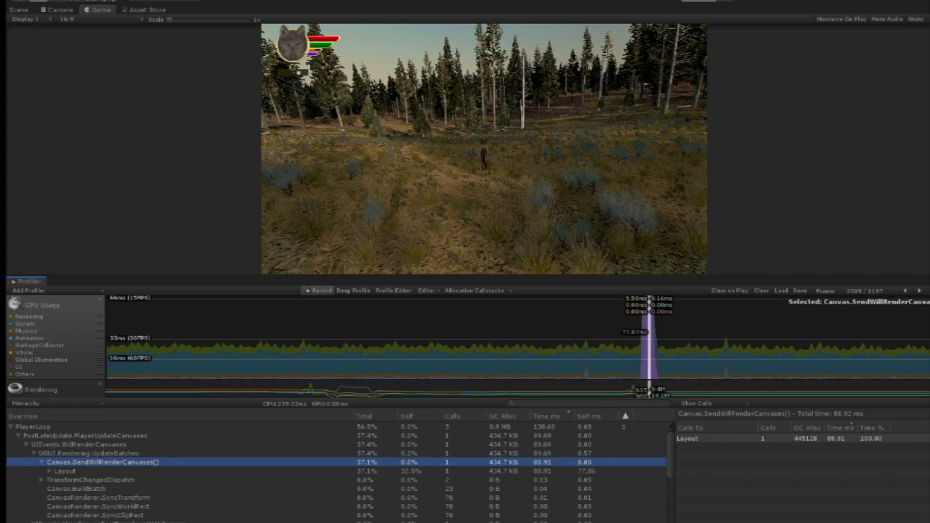
left_click(69, 471)
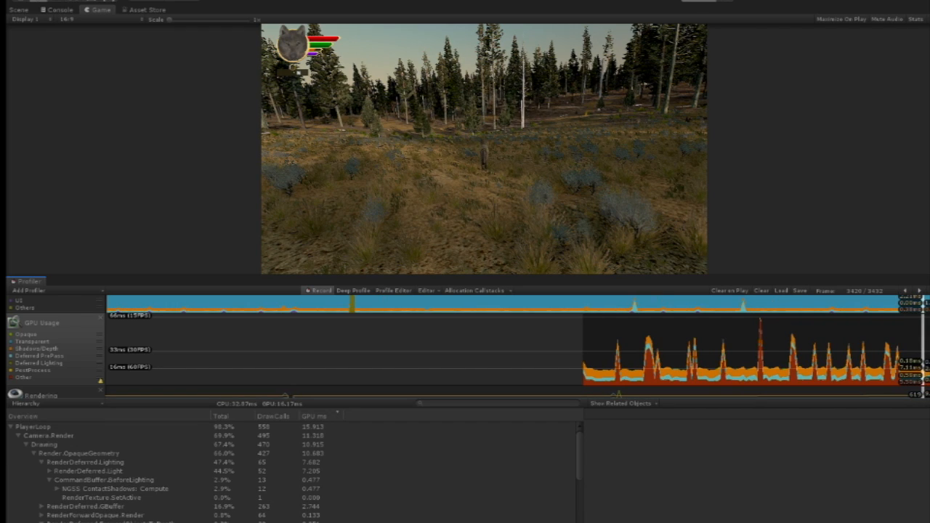
- Inspect related objects for PlayerLoop, RenderDeferred.Lighting, GBuffer and RenderTexture.SetActive GPU entries
left_click(50, 436)
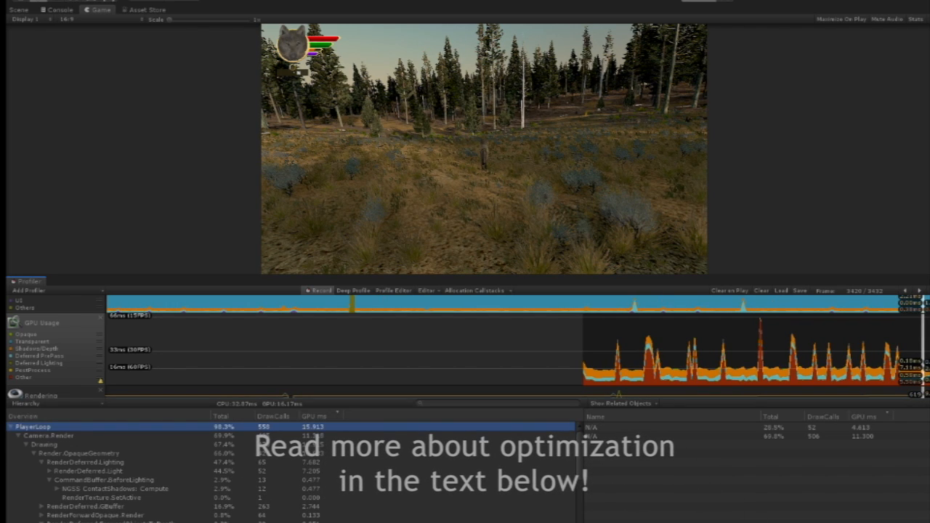
left_click(85, 462)
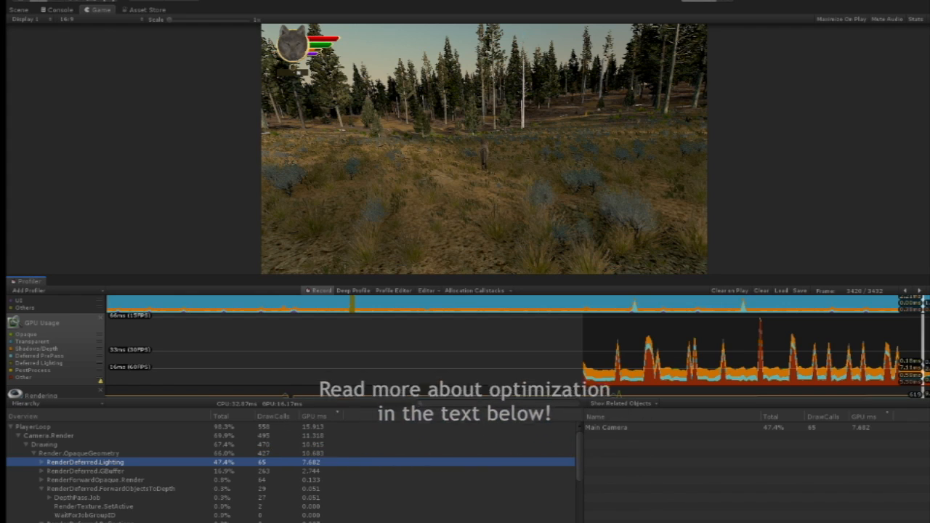
left_click(87, 471)
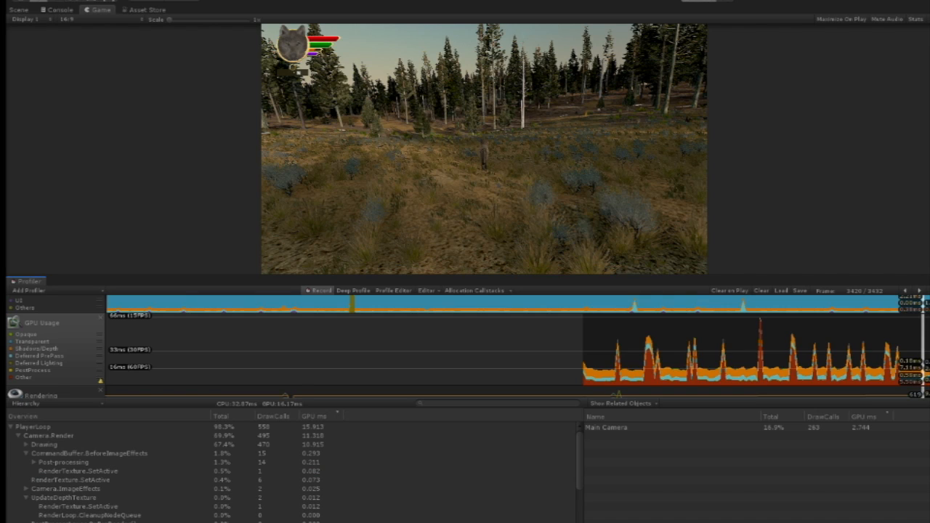
left_click(70, 480)
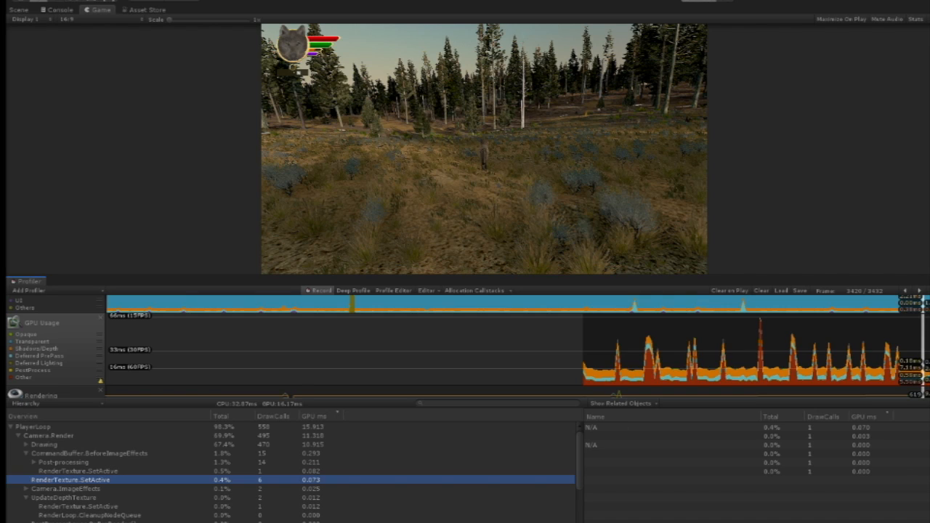